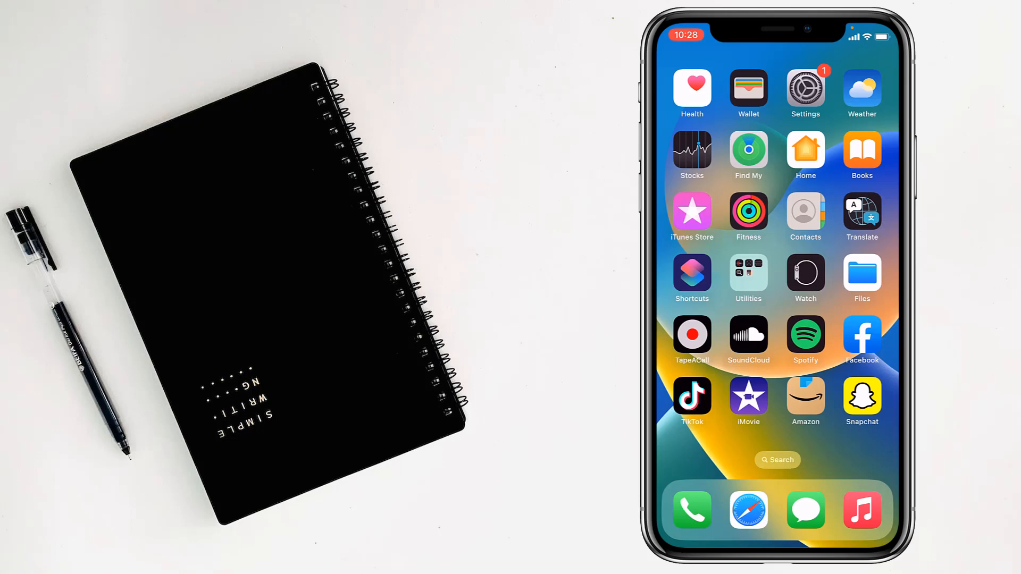
Go from the home screen into Settings and onto the Apple ID account page.
click(805, 86)
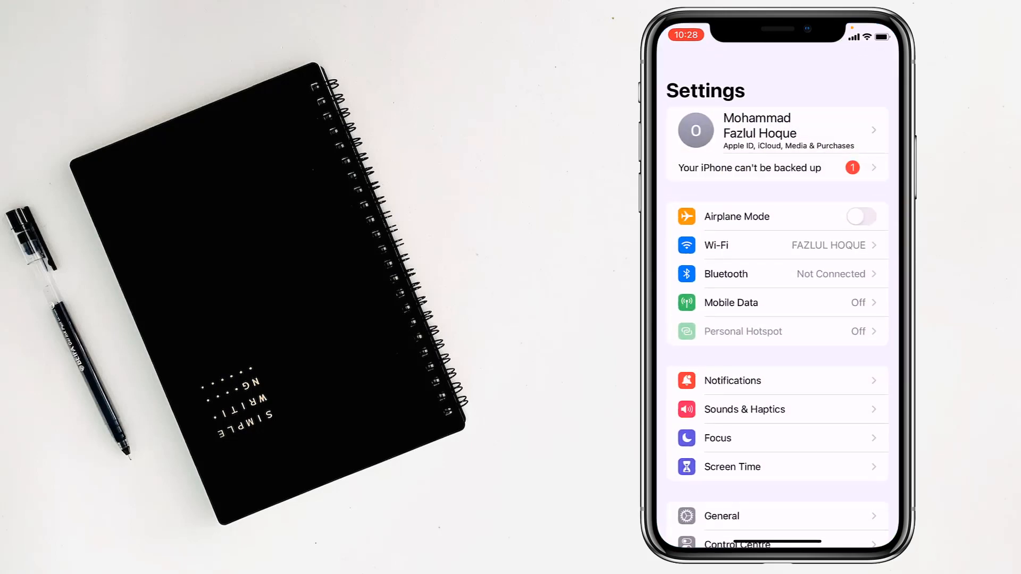
click(776, 128)
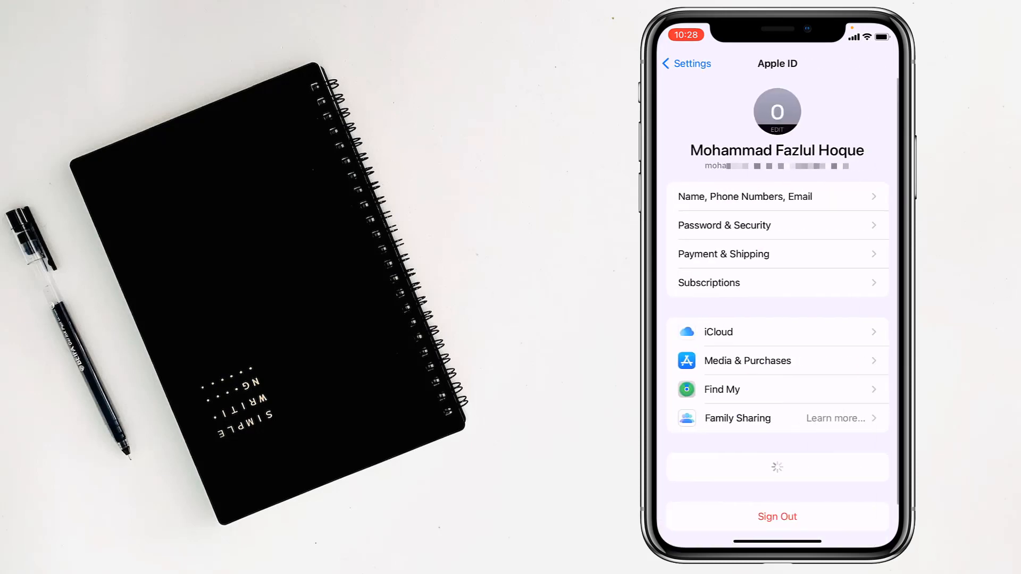
Navigate through iCloud and Manage Account Storage to the Backups list showing one 131.8 MB iPhone backup.
click(718, 332)
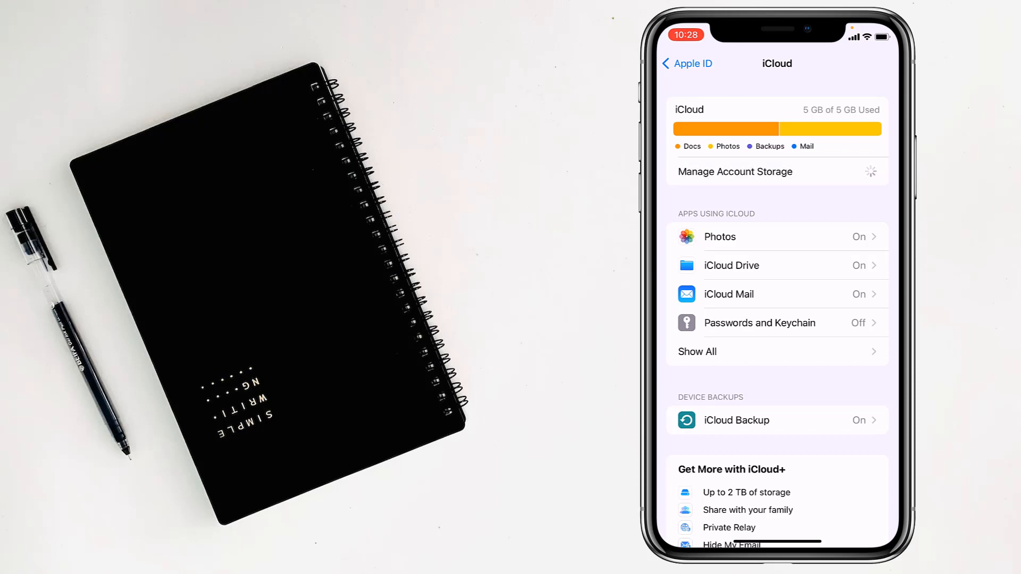
click(735, 171)
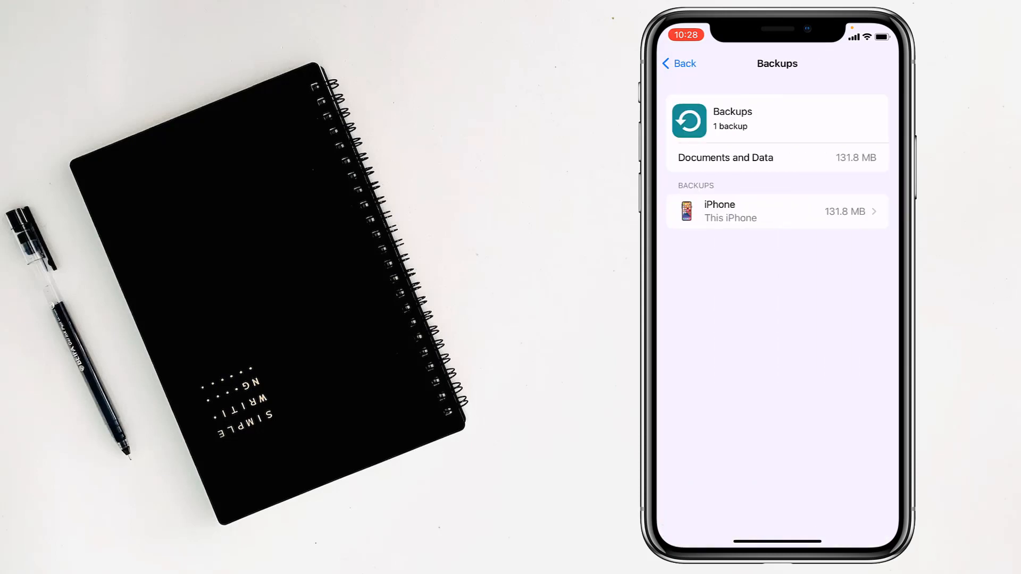
Select this iPhone's backup and choose Delete & Turn Off Backup to reach the confirmation.
click(776, 211)
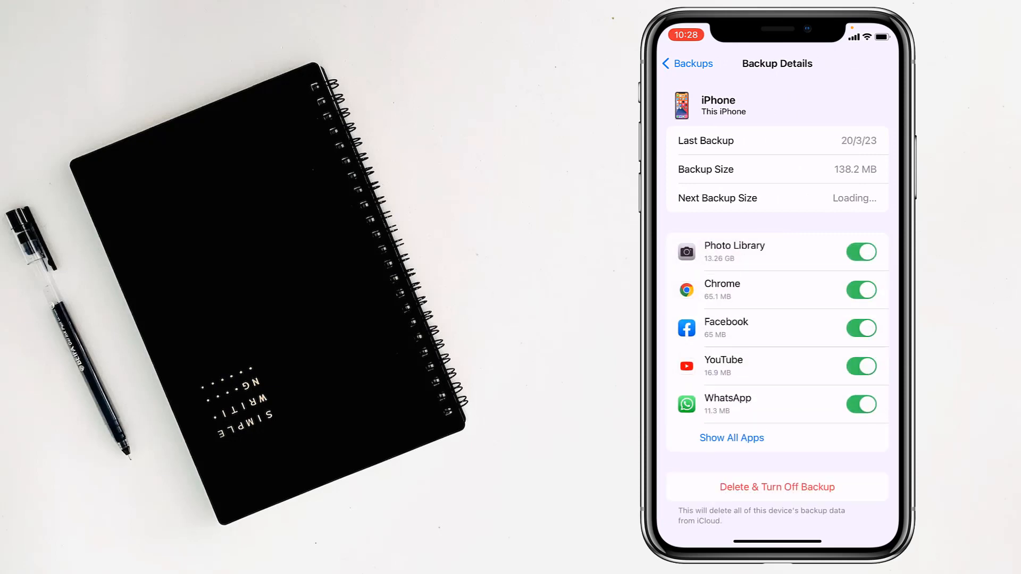
click(776, 486)
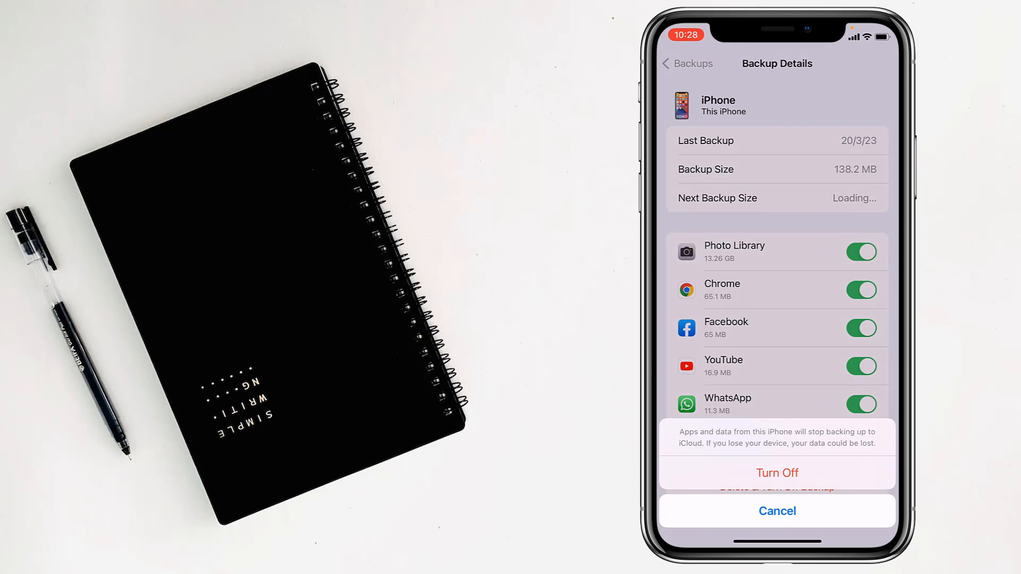